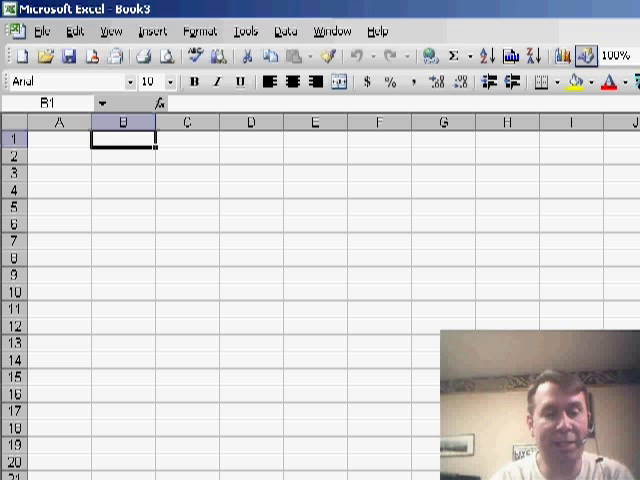
Step: Enter the value 234 into cell B1
{"action": "type", "text": "234"}
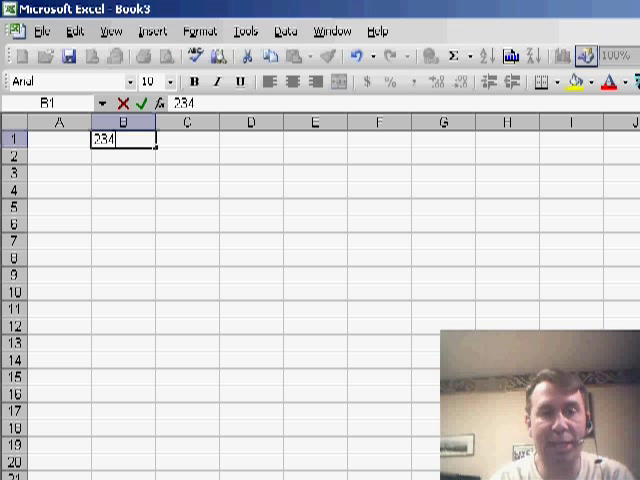
{"action": "key", "text": "Enter"}
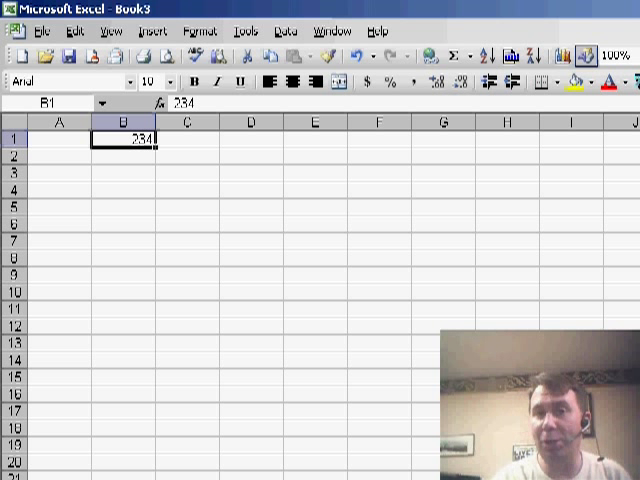
Step: Record Macro2 capturing the Name Box entry 'Revenue' for cell B1
{"action": "left_click", "coordinate": [232, 30]}
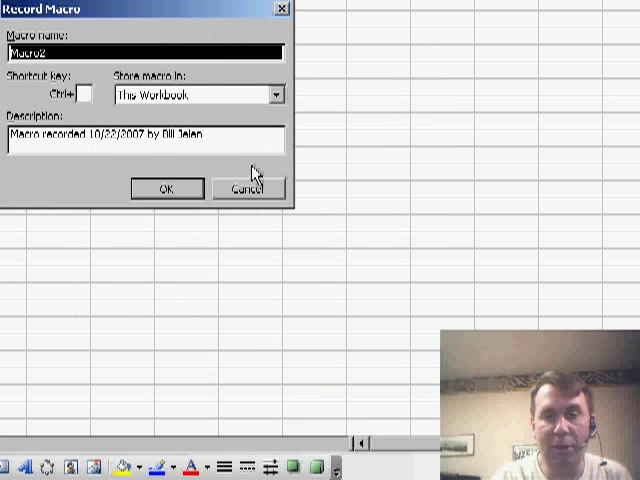
{"action": "left_click", "coordinate": [170, 188]}
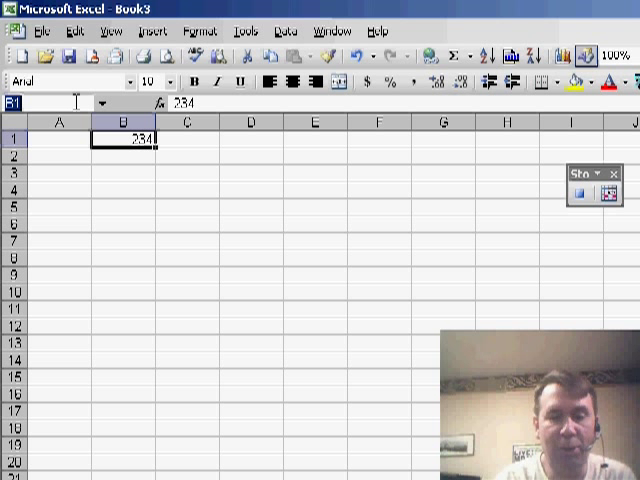
{"action": "type", "text": "Revenue"}
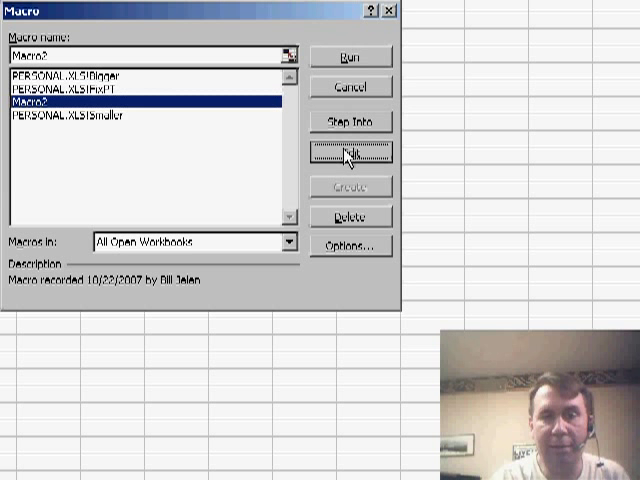
Step: Edit Macro2 so its recorded Names.Add code shows in the VBA editor
{"action": "left_click", "coordinate": [352, 152]}
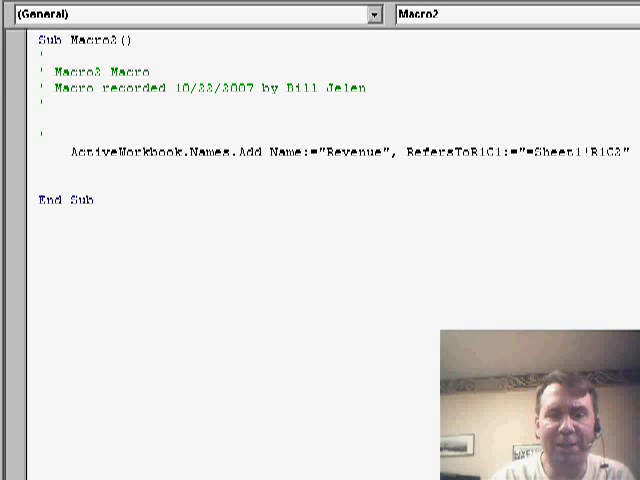
Step: Write Range("B1").Name = "Revenue" and delete the recorded ActiveWorkbook.Names.Add line
{"action": "type", "text": "Range(\""}
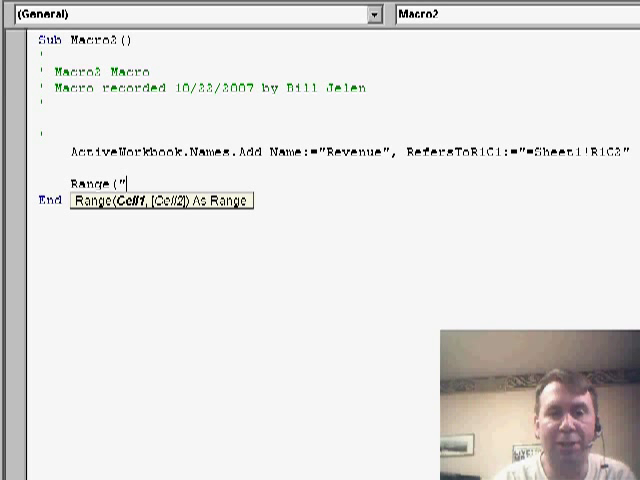
{"action": "type", "text": "B1\")"}
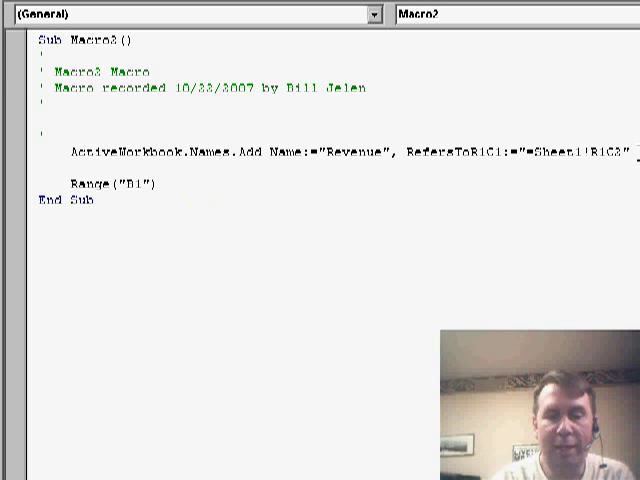
{"action": "type", "text": ".Name = \"r"}
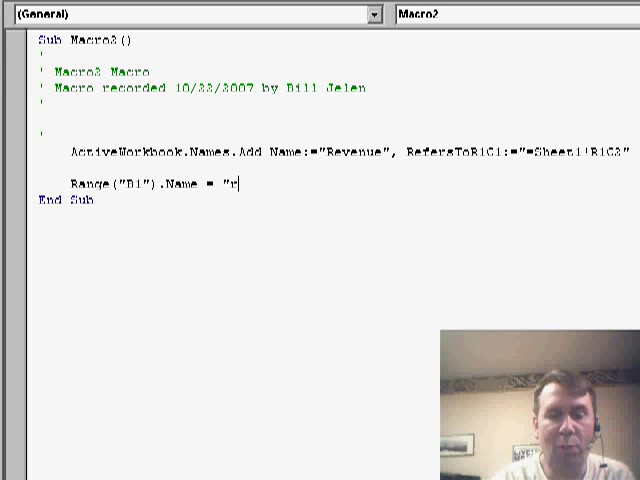
{"action": "type", "text": "evenue\""}
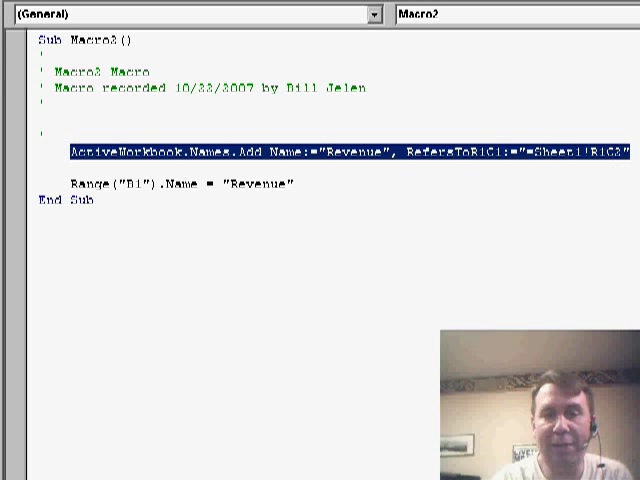
{"action": "key", "text": "Delete"}
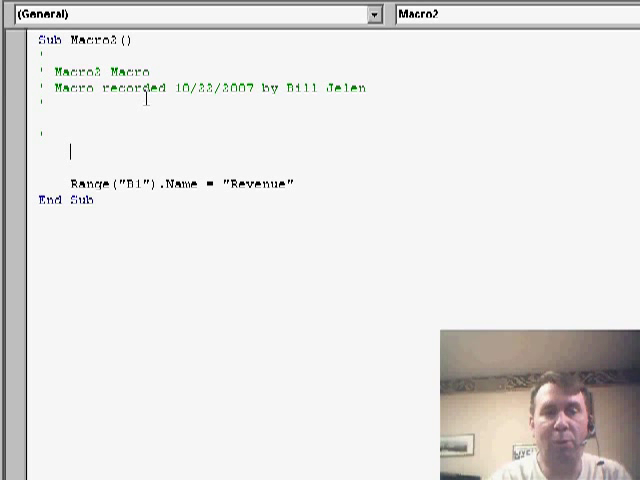